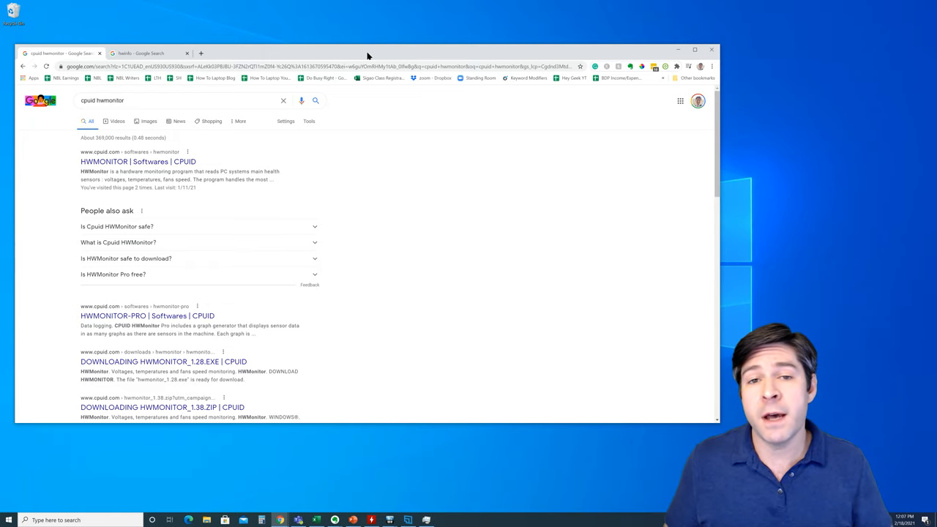
pyautogui.moveTo(383, 112)
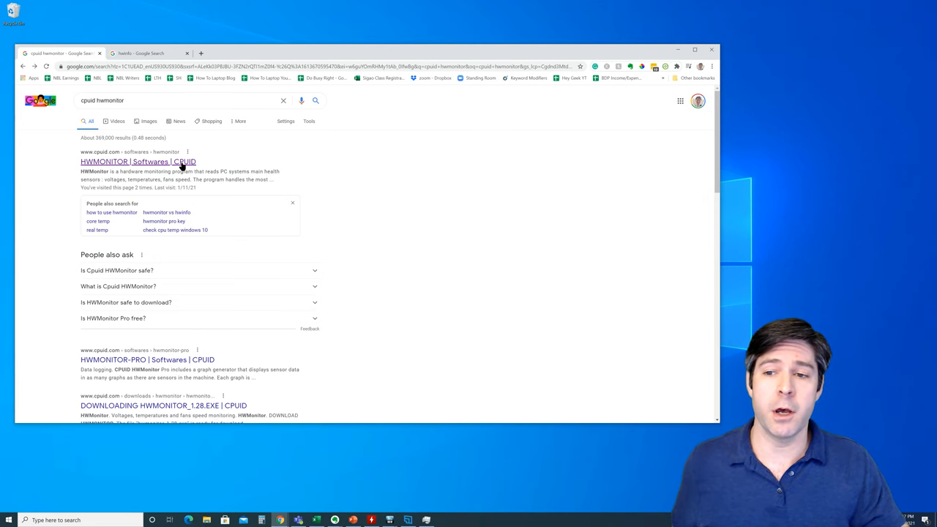
# Open the CPUID HWMonitor page and start the hwmonitor_1.43.exe English setup download.
pyautogui.click(134, 161)
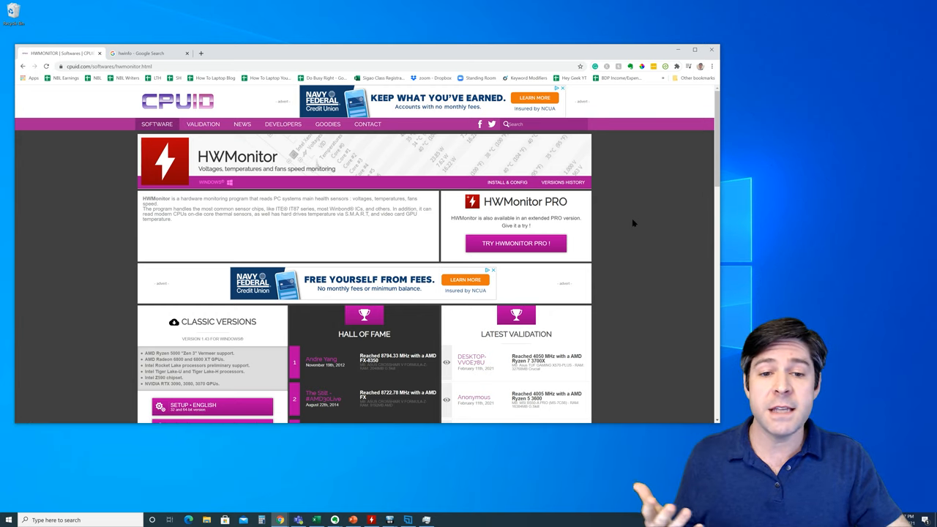
pyautogui.scroll(-3)
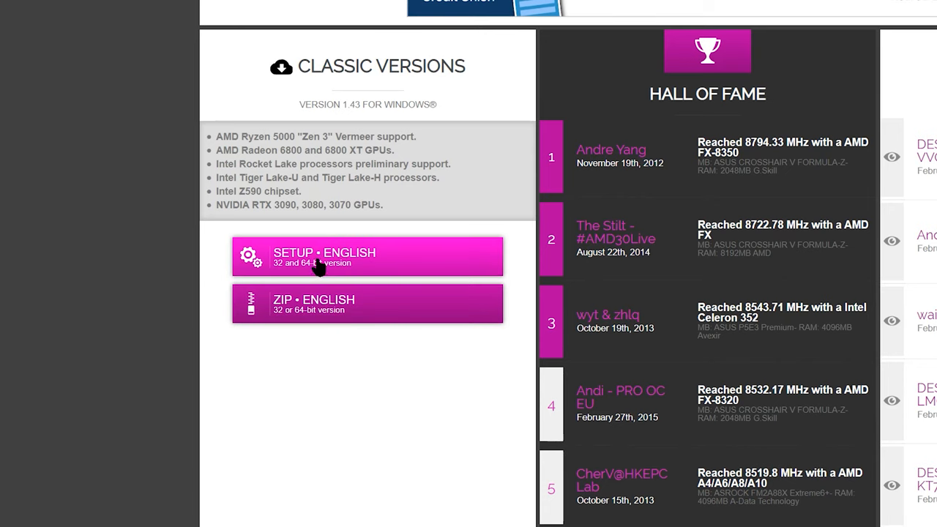
pyautogui.moveTo(337, 303)
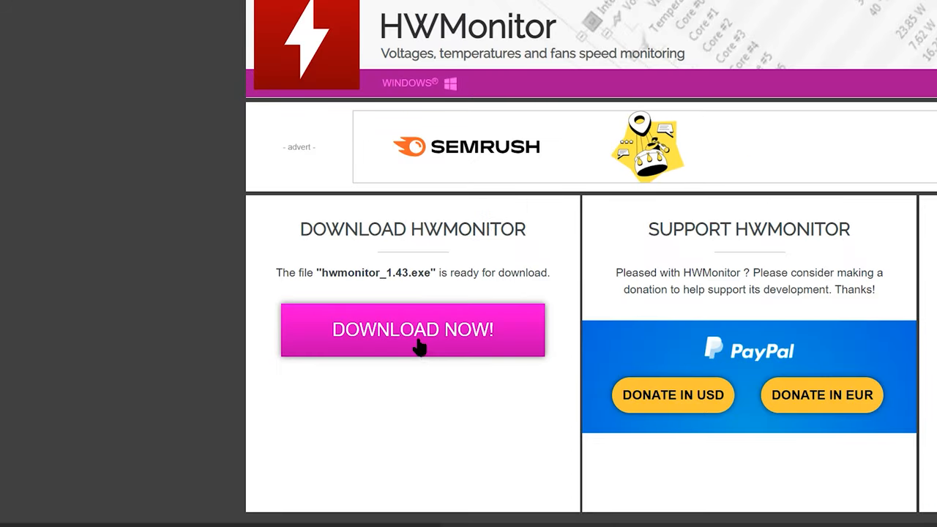
pyautogui.click(412, 330)
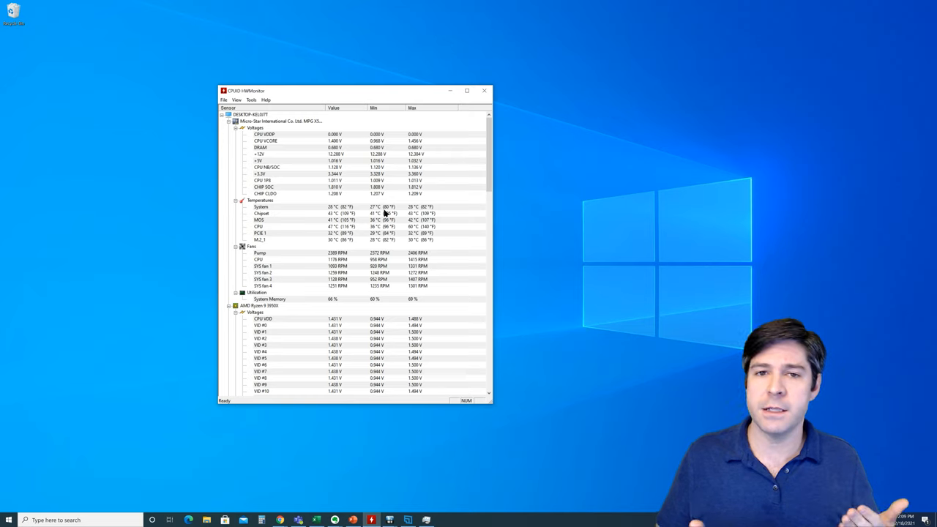
# Scroll HWMonitor's sensor tree down to the AMD Ryzen 9 3950X section.
pyautogui.scroll(-3)
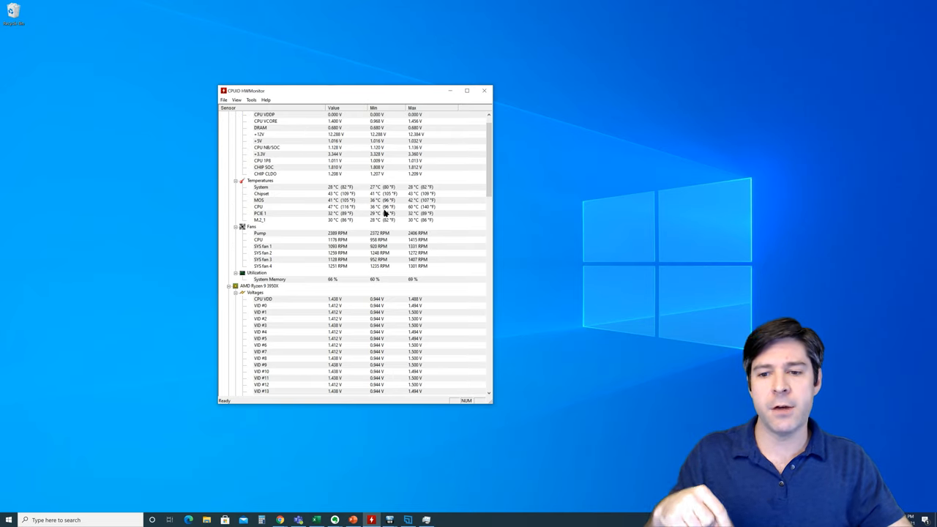
pyautogui.scroll(-3)
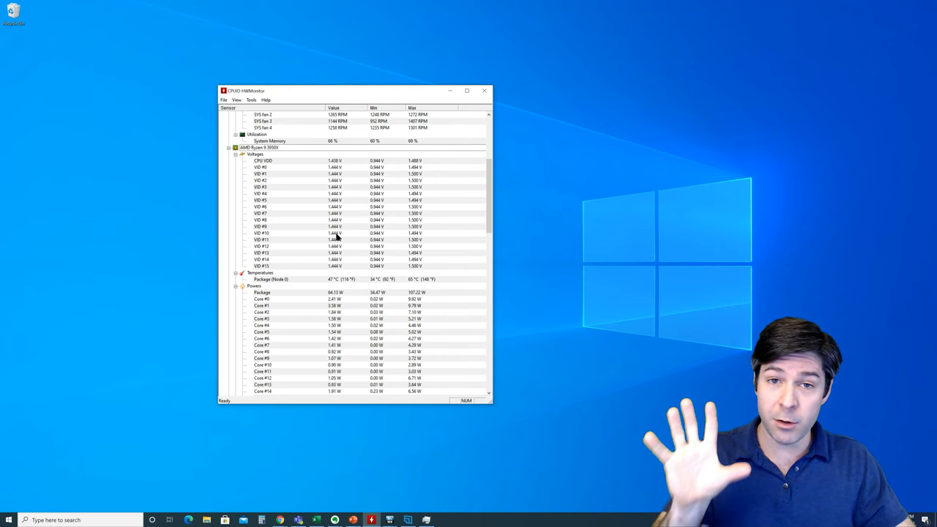
# Collapse the Ryzen 9 3950X Voltages, Powers and Utilization groups.
pyautogui.click(465, 90)
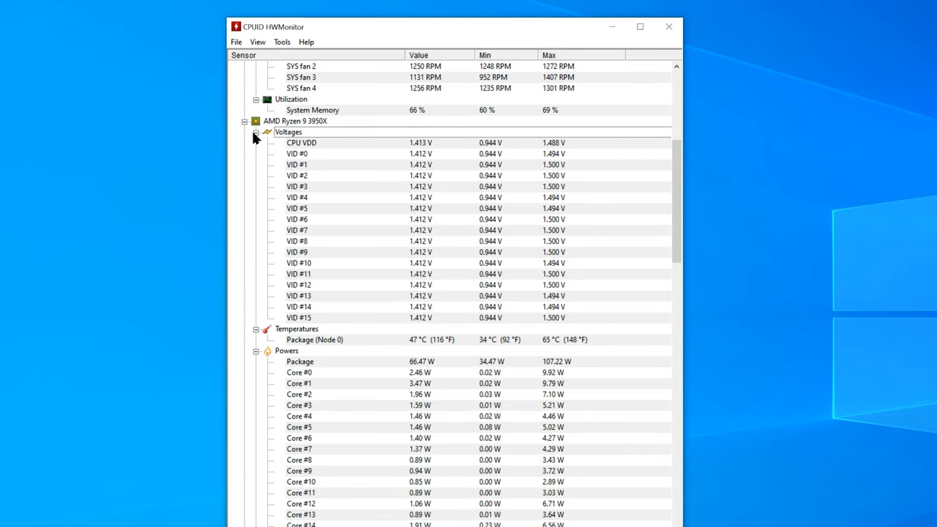
pyautogui.click(257, 131)
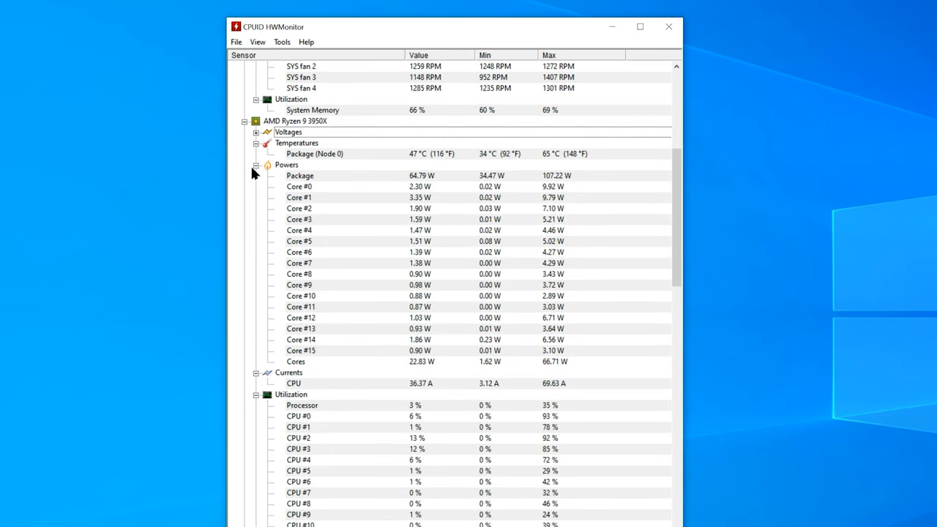
pyautogui.click(257, 165)
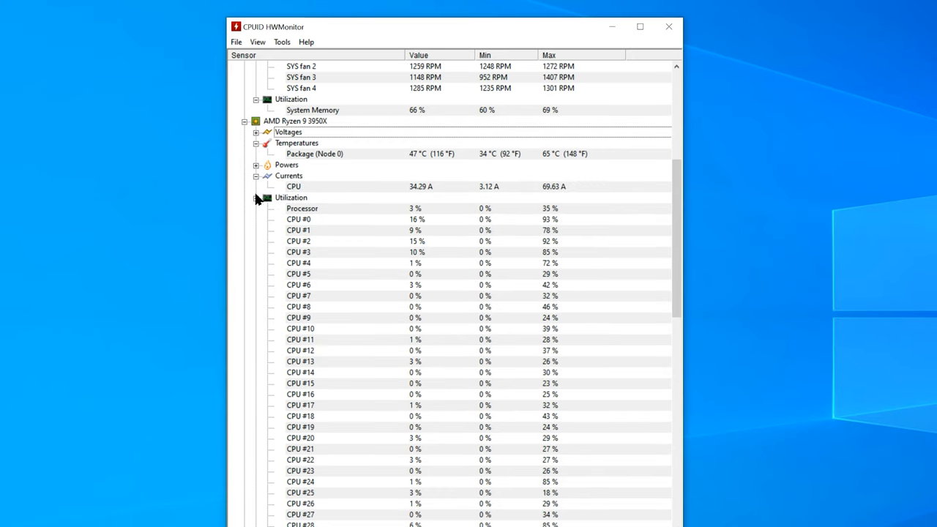
pyautogui.click(256, 198)
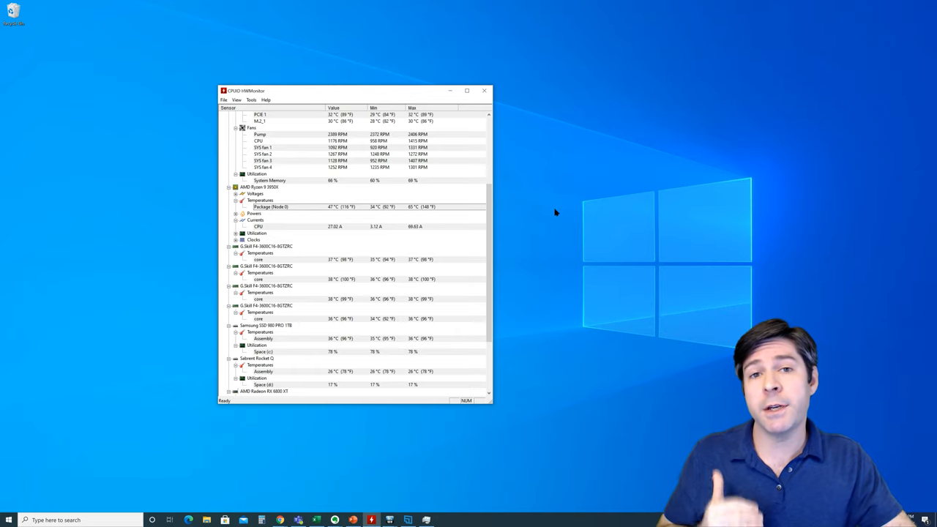
pyautogui.moveTo(539, 209)
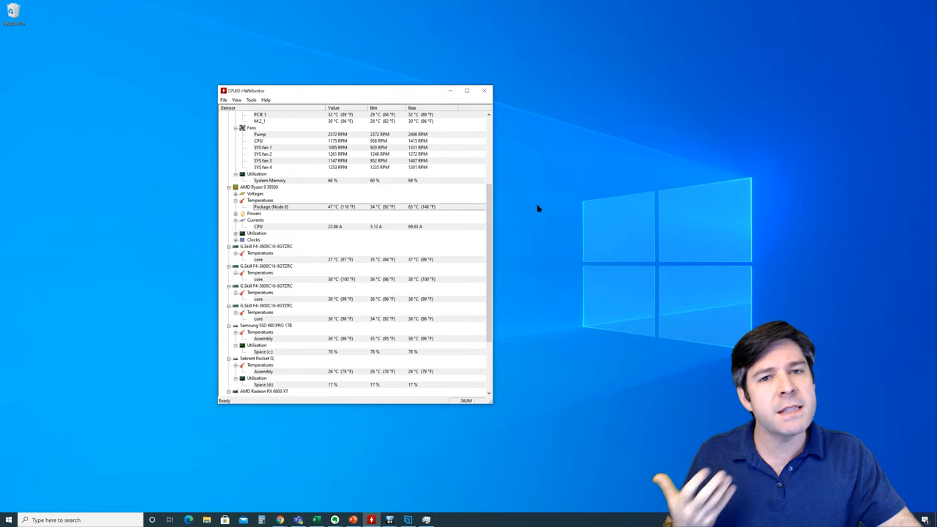
pyautogui.moveTo(533, 203)
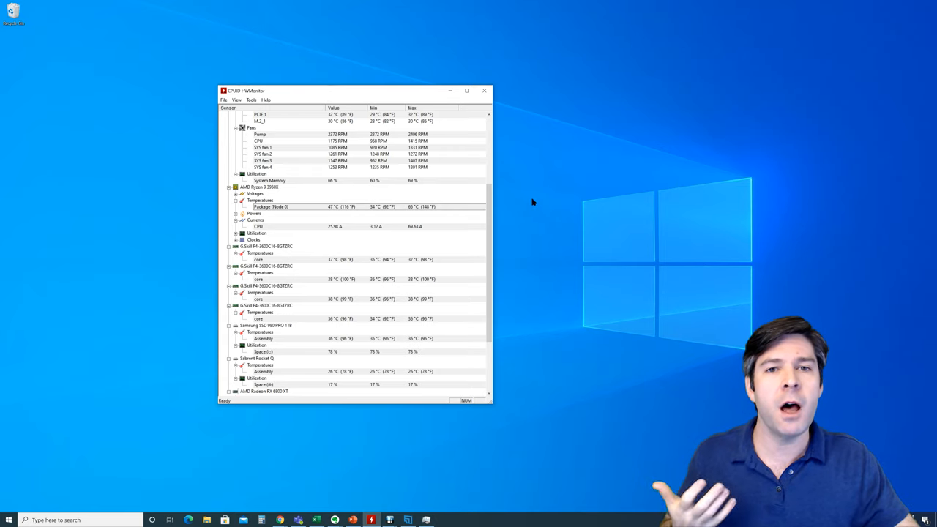
pyautogui.moveTo(477, 211)
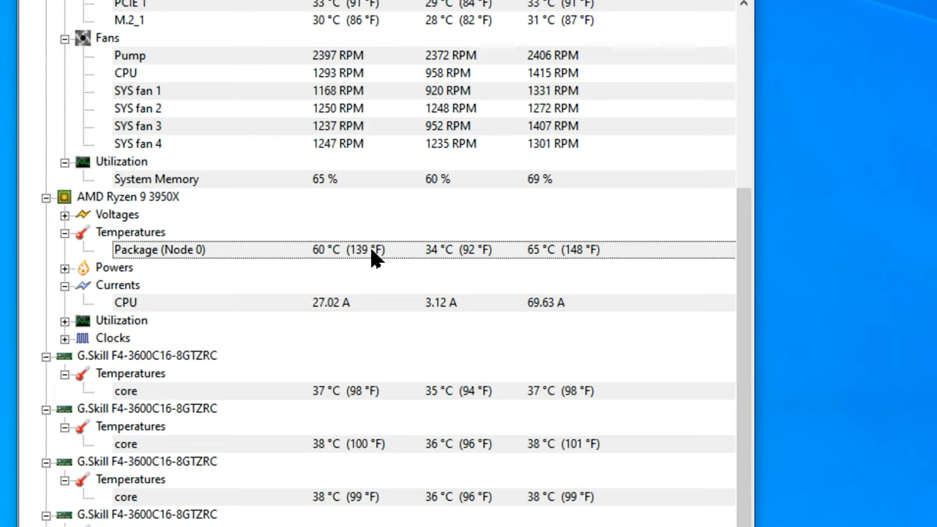
pyautogui.moveTo(613, 300)
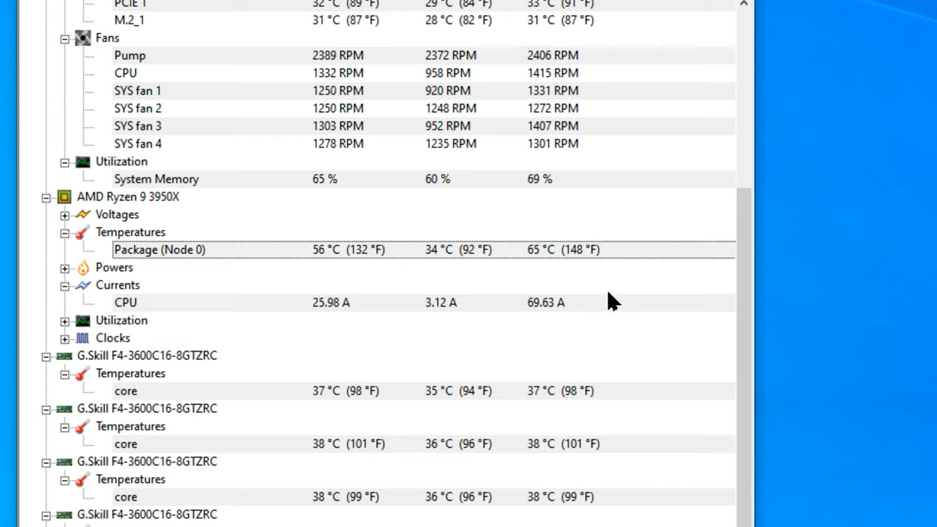
pyautogui.moveTo(554, 288)
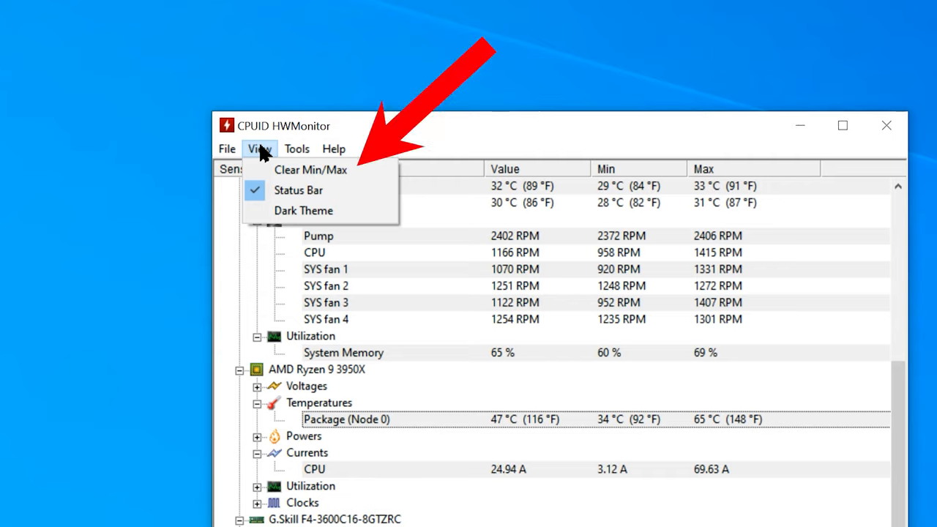
# Clear HWMonitor's Min/Max readings, then close the window.
pyautogui.click(311, 169)
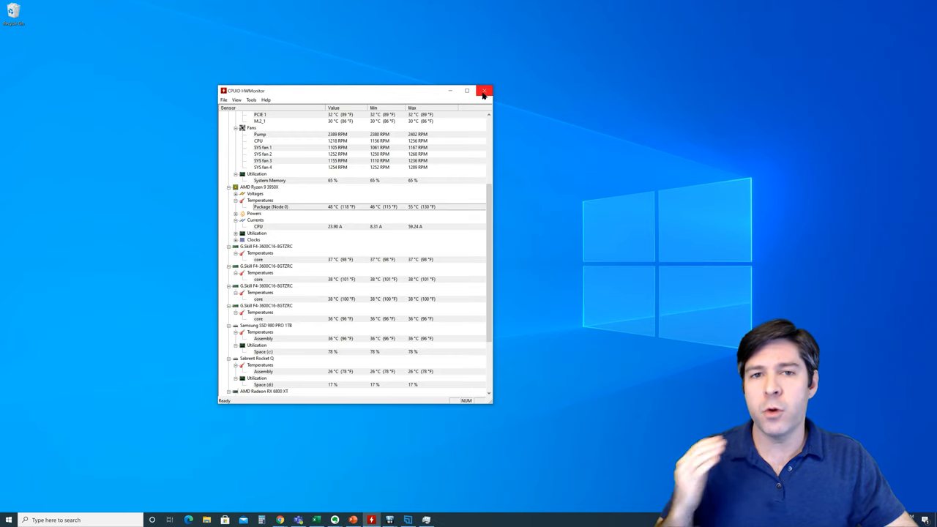
pyautogui.moveTo(486, 90)
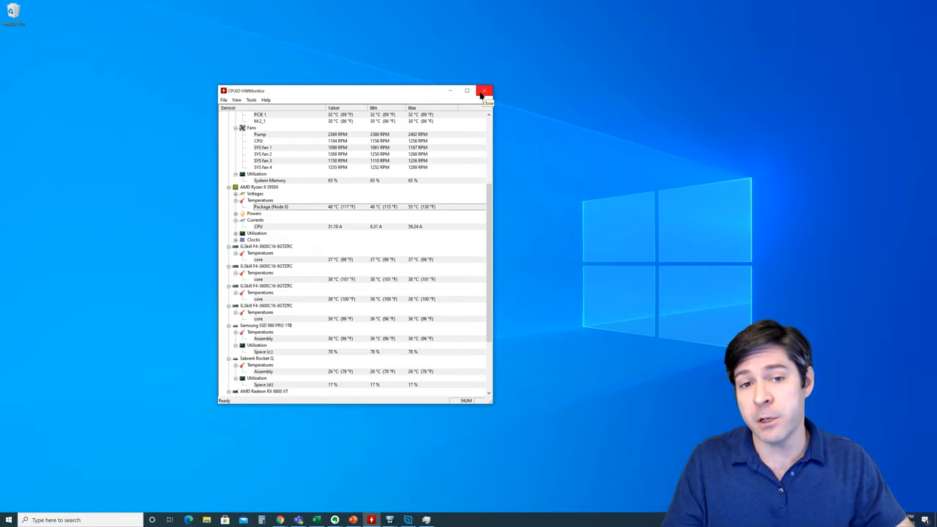
pyautogui.click(485, 91)
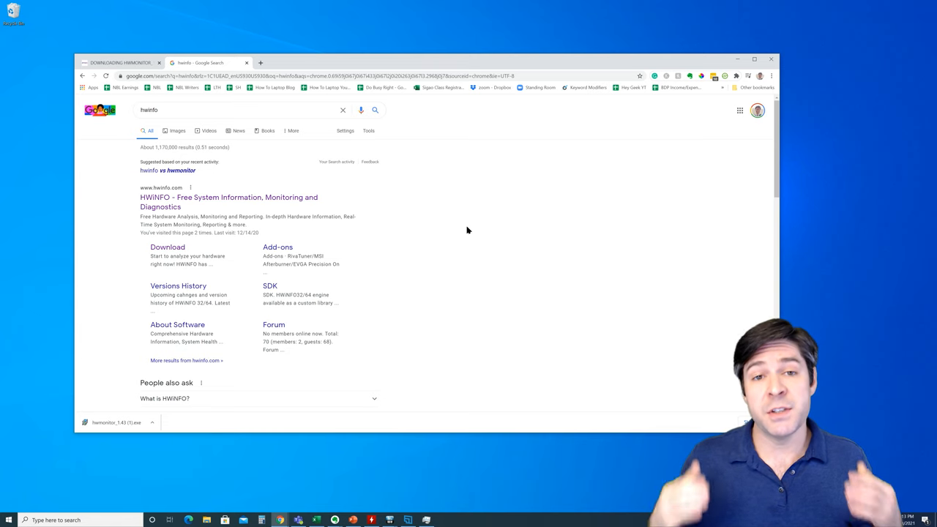
pyautogui.moveTo(538, 250)
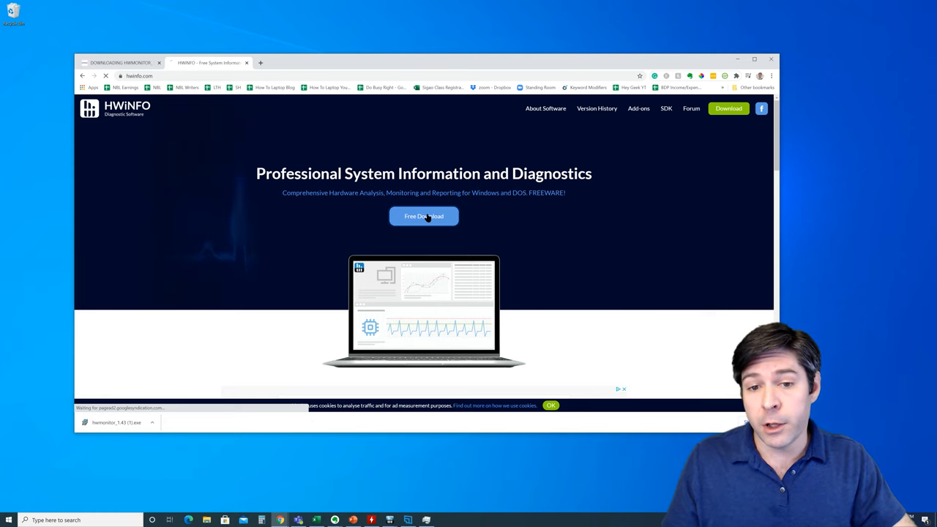
# Start the free HWiNFO download from hwinfo.com.
pyautogui.click(423, 216)
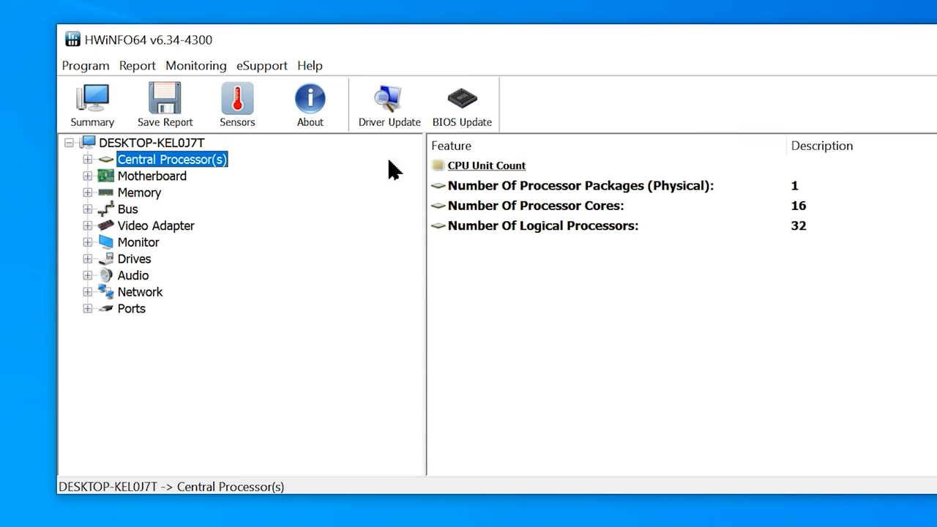
pyautogui.moveTo(241, 113)
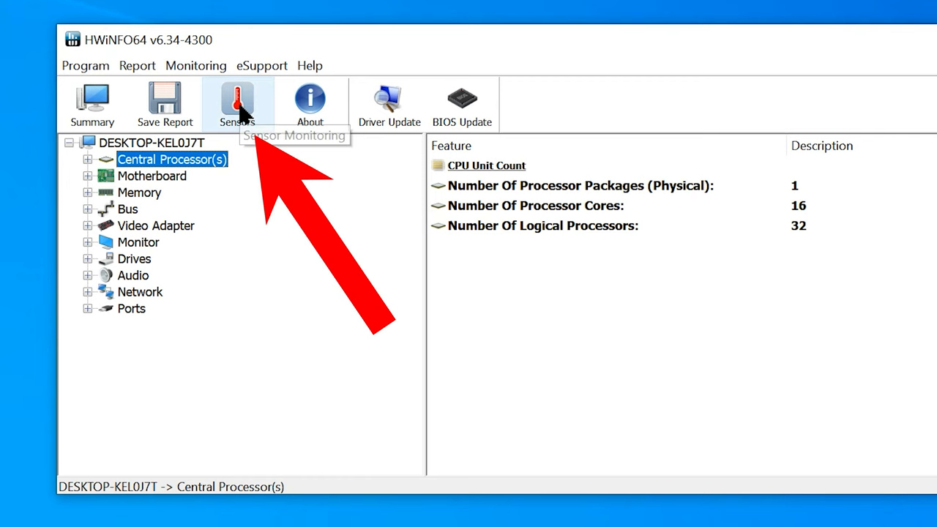
# Open HWiNFO64's Sensors status window.
pyautogui.click(237, 99)
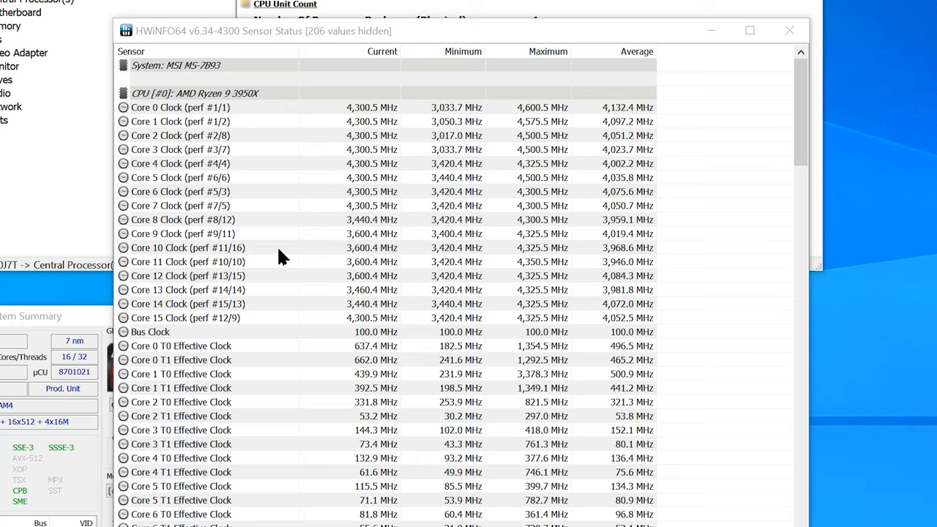
# Scroll to CPU (Tctl/Tdie) and bring up its context menu to add it to tray.
pyautogui.scroll(-3)
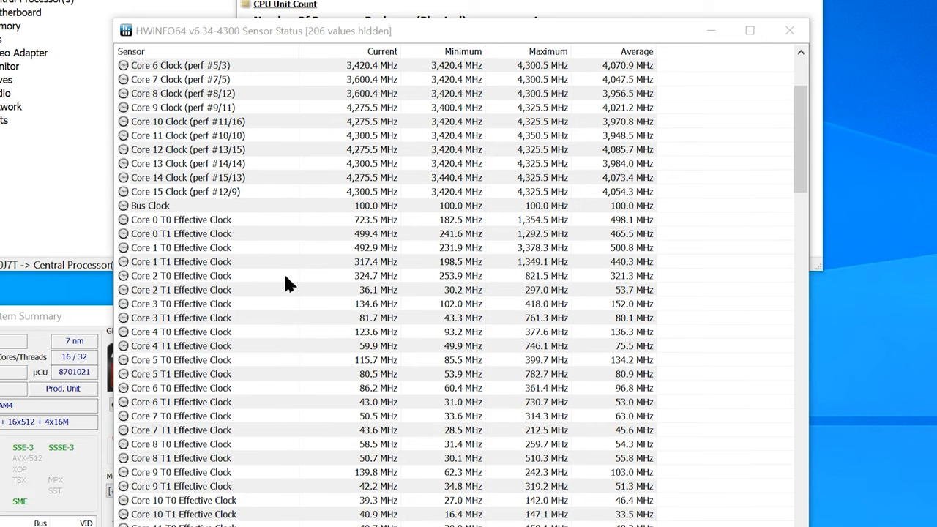
pyautogui.scroll(-3)
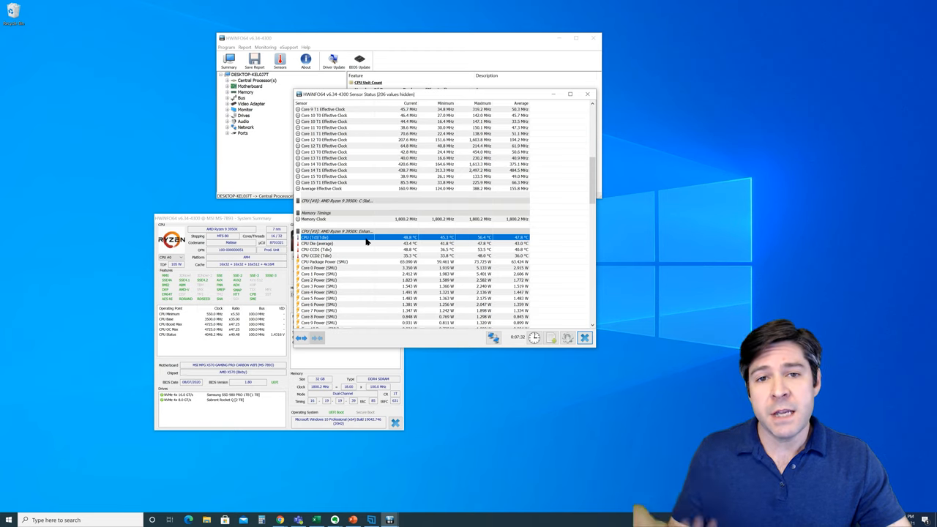
pyautogui.moveTo(372, 243)
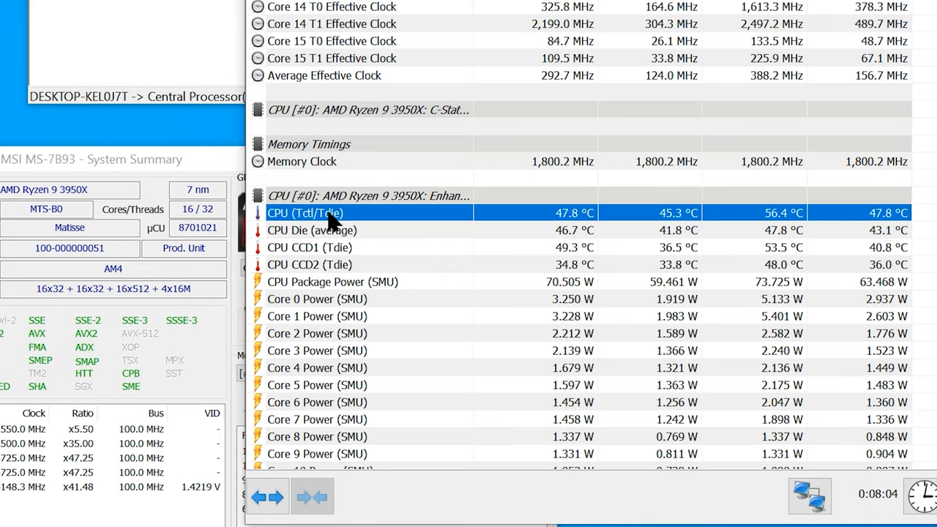
pyautogui.rightClick(333, 213)
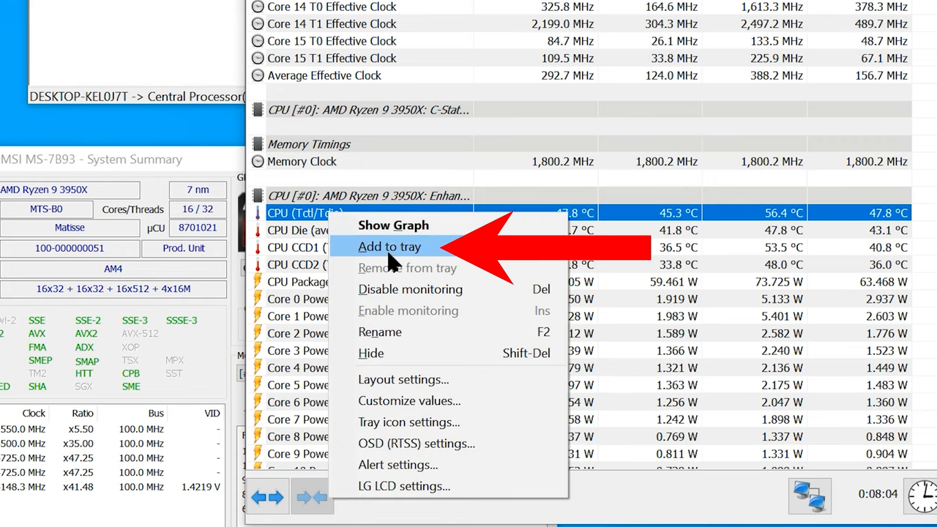